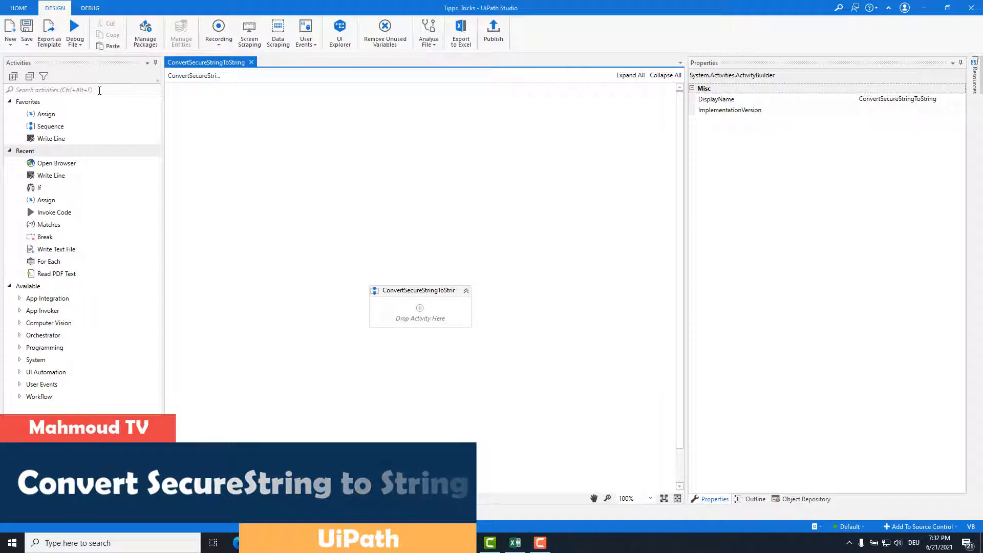
Add a Get Credential activity retrieving the TestCredentials asset and show its properties.
type("credentials")
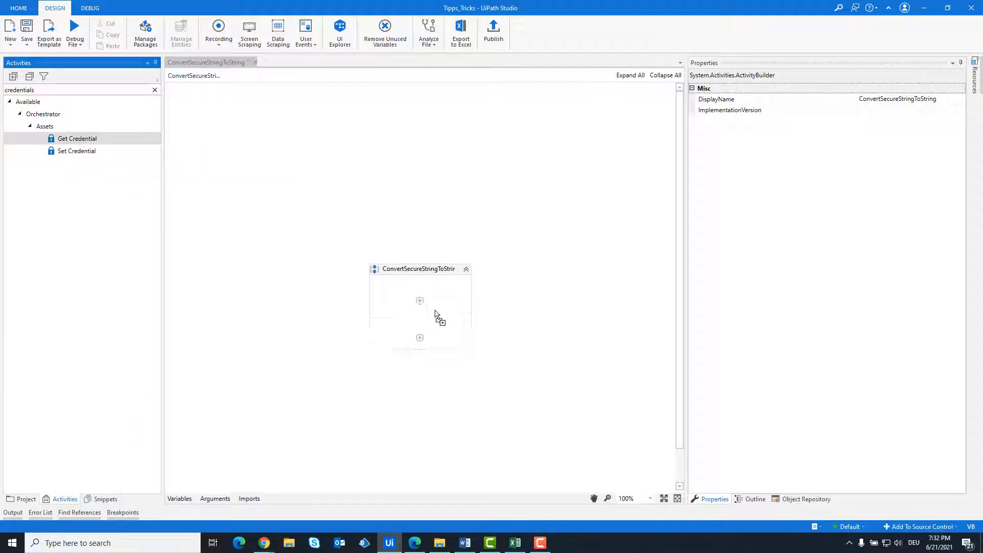
left_click_drag(77, 139, 420, 311)
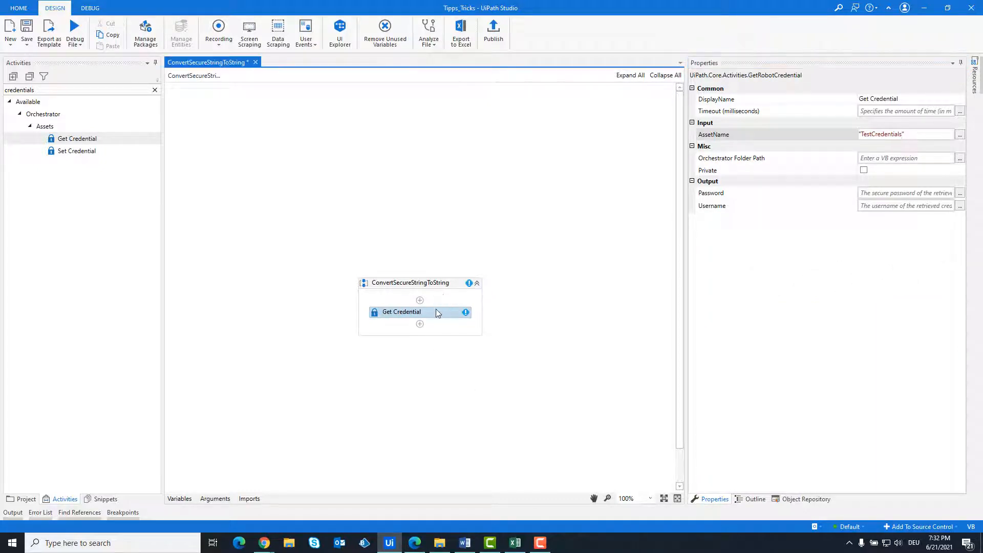
left_click(179, 499)
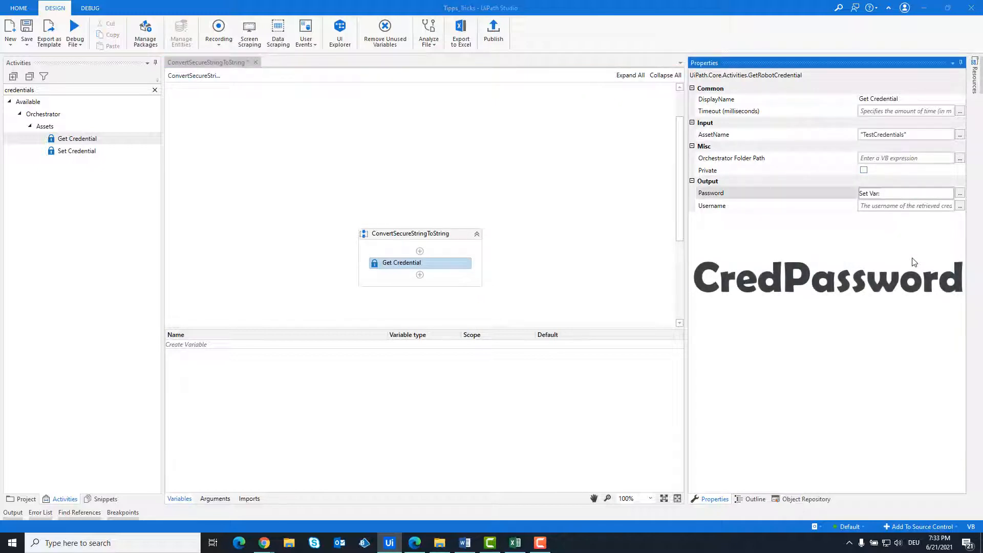
Bind the Password output to new variable CredPassword and Username output to CredUsername.
type("CredPassword")
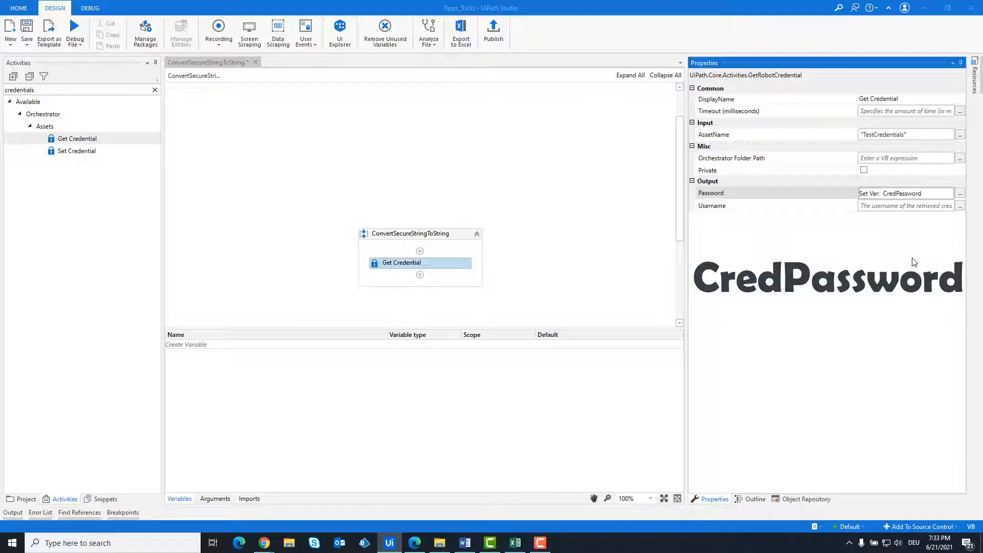
type("CredPassword")
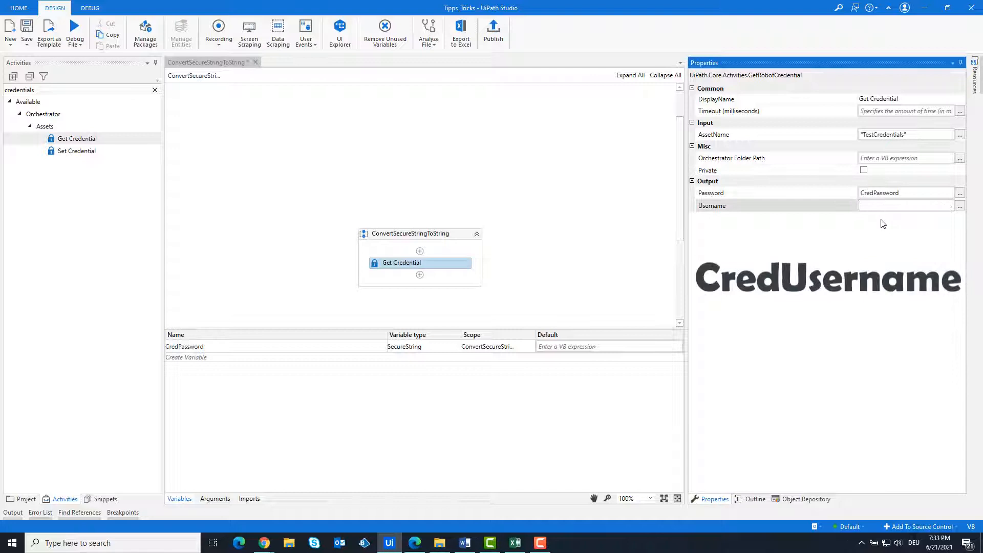
type("Cred")
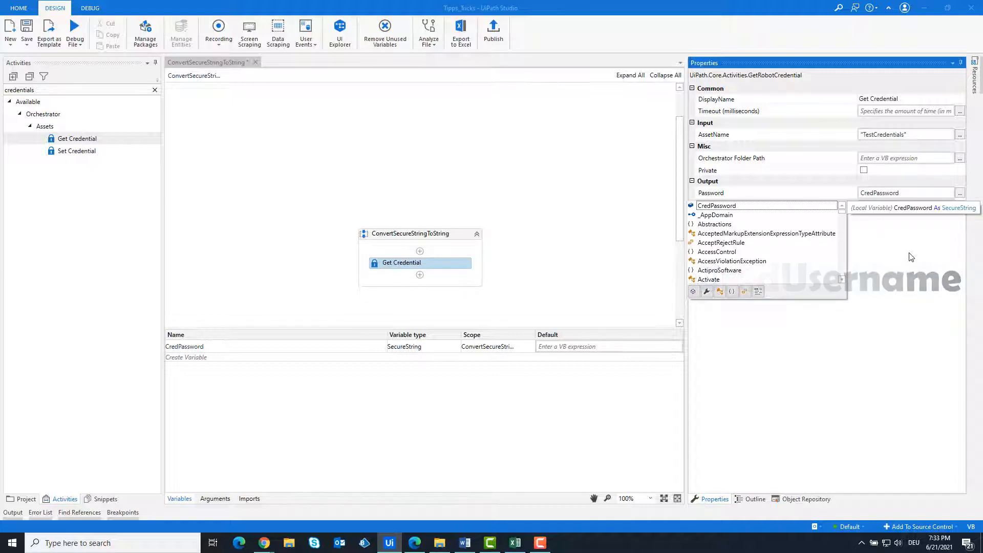
type("CredUsername")
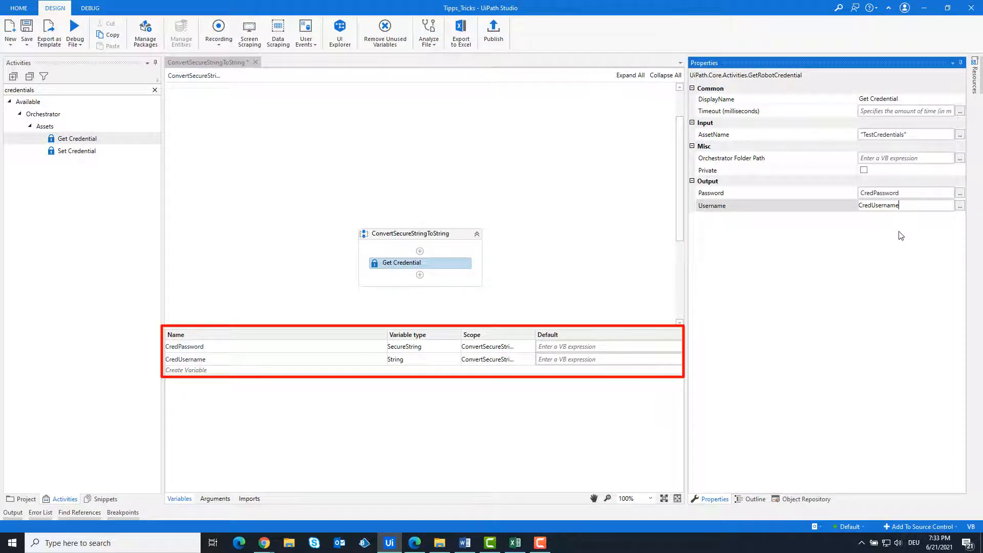
left_click(184, 346)
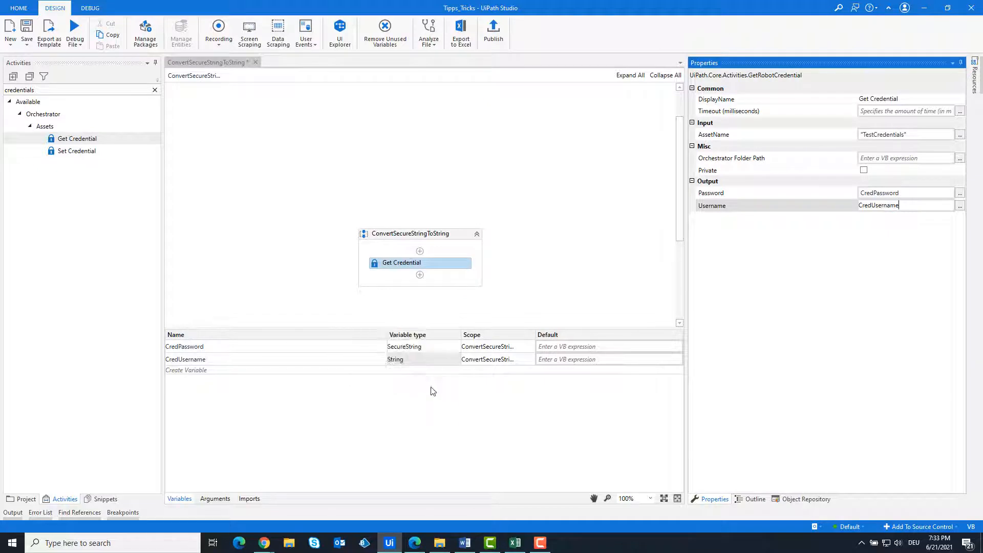
Create a String variable named String_Password, then hide the Variables panel.
left_click(186, 370)
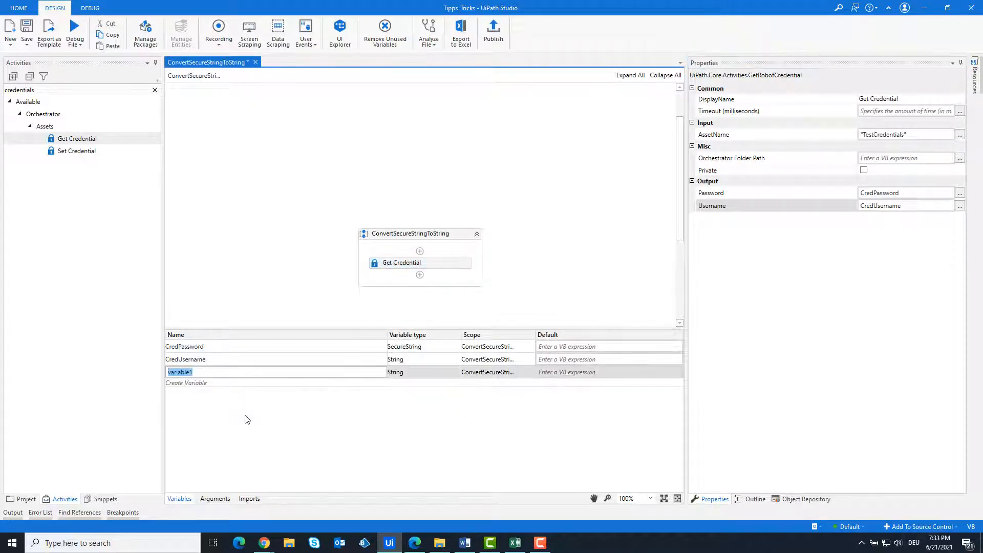
left_click(179, 372)
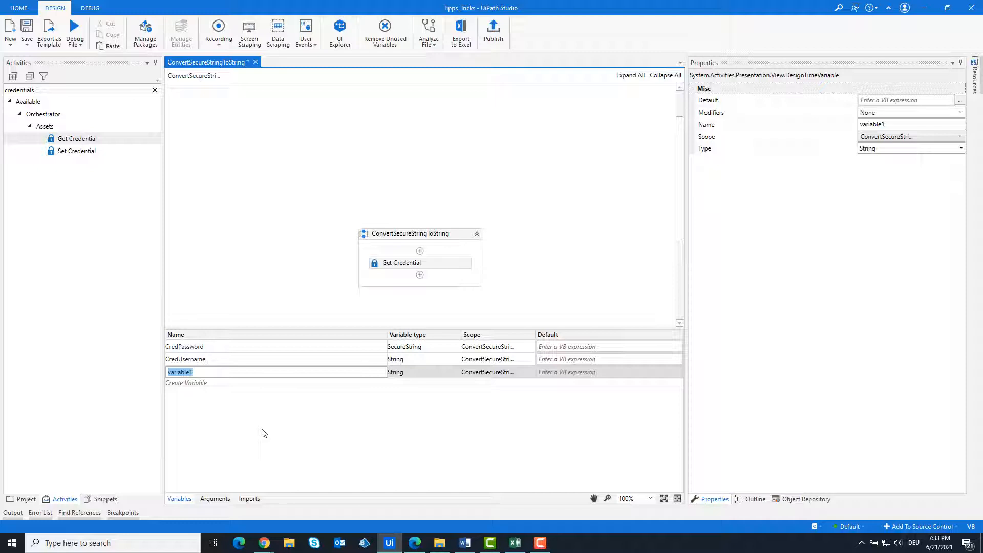
type("String_Passwo")
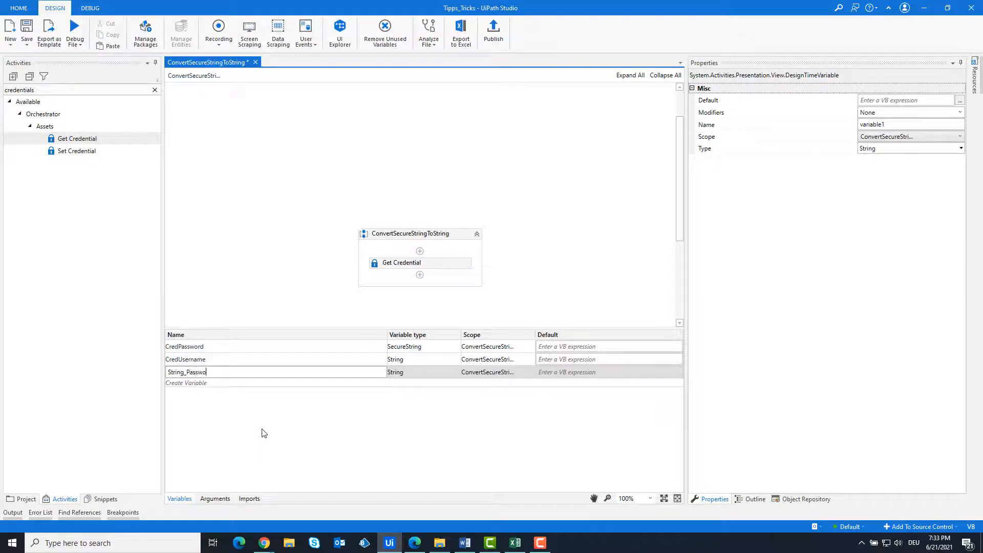
type("rd")
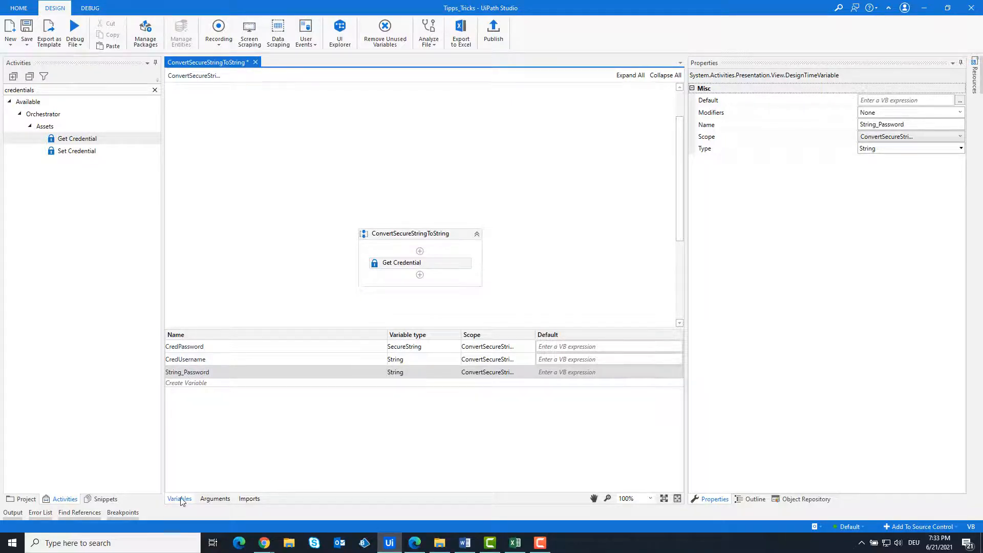
left_click(402, 274)
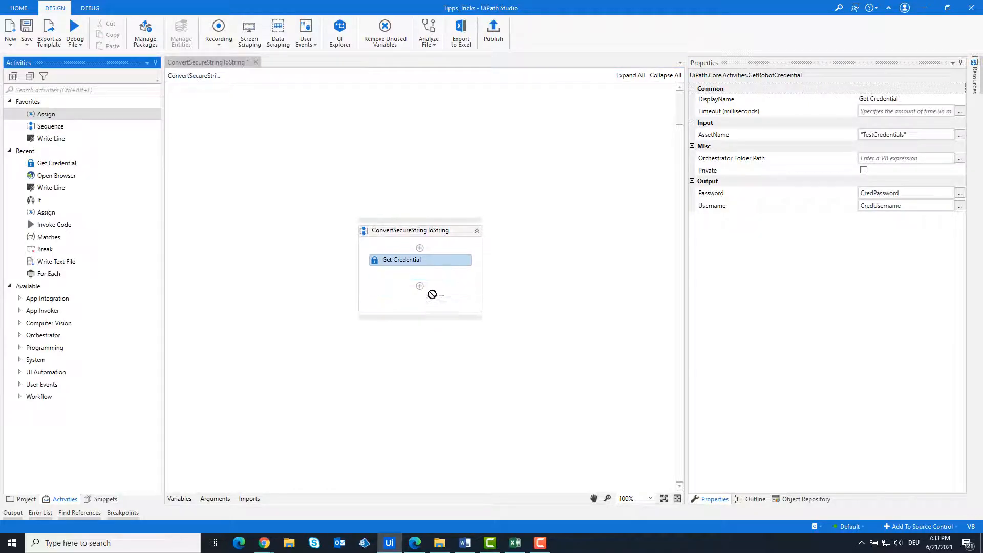
Set the Assign target to String_Password and bring up the Expression Editor for its value.
left_click(420, 285)
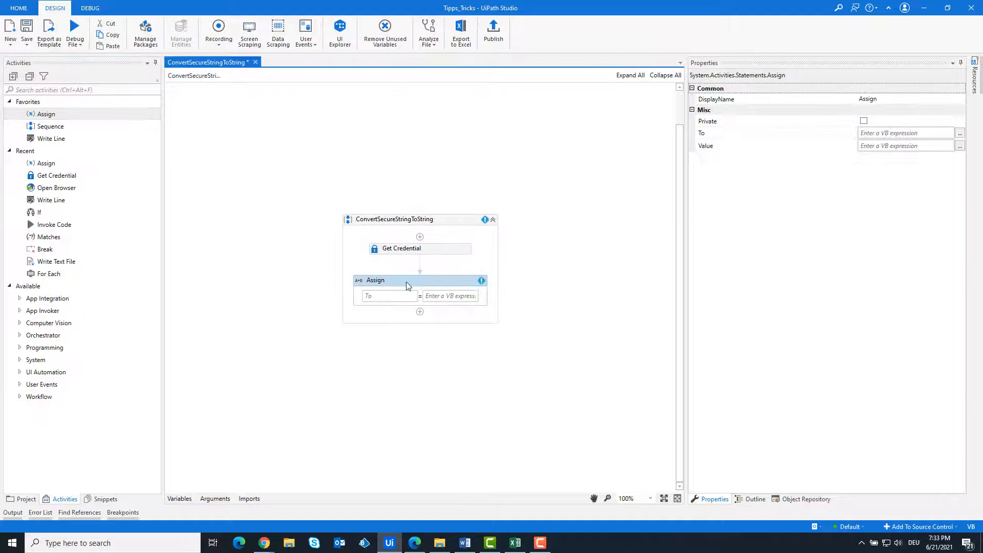
type("String")
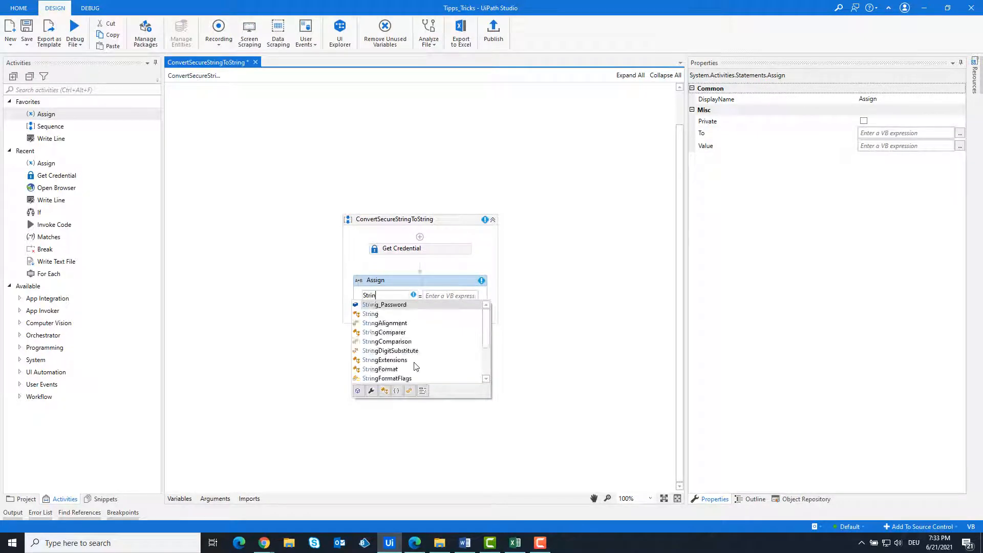
left_click(384, 304)
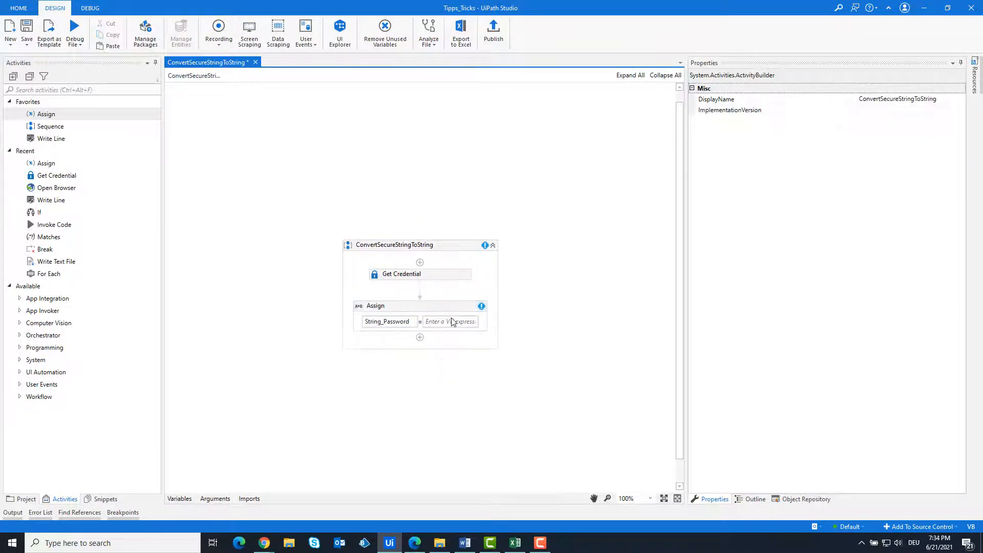
left_click(376, 306)
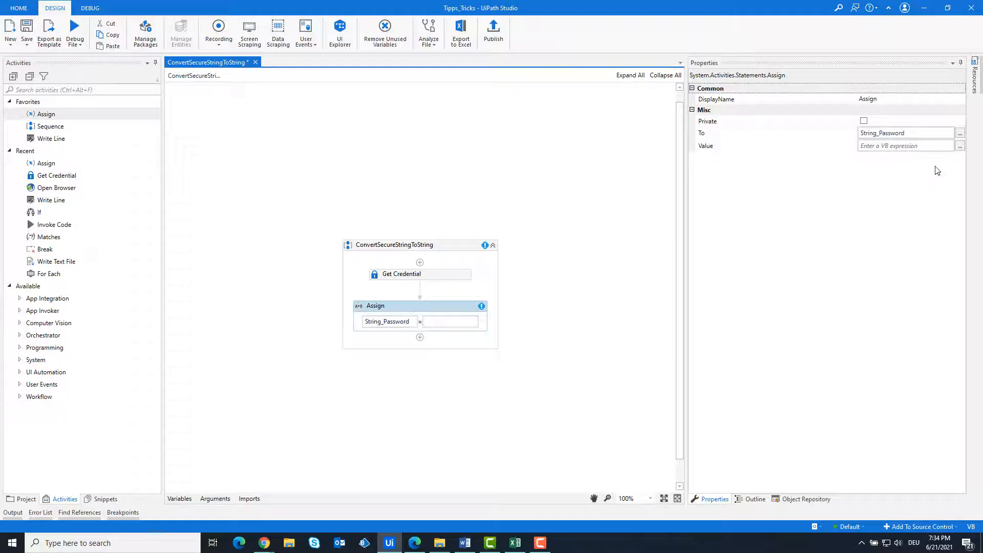
left_click(960, 146)
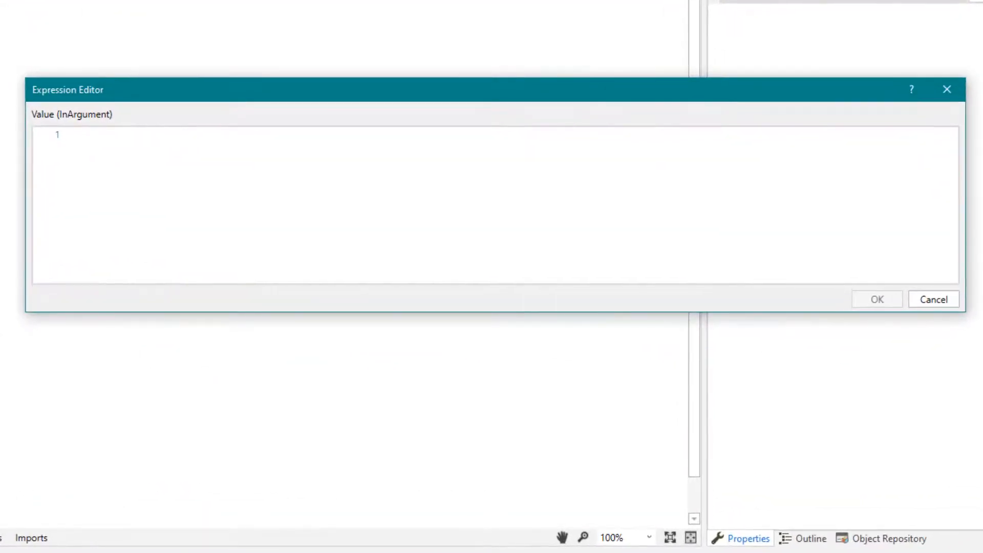
Enter the value new System.Net.NetworkCredential(string.empty,CredPassword).Password and confirm it.
type("new System")
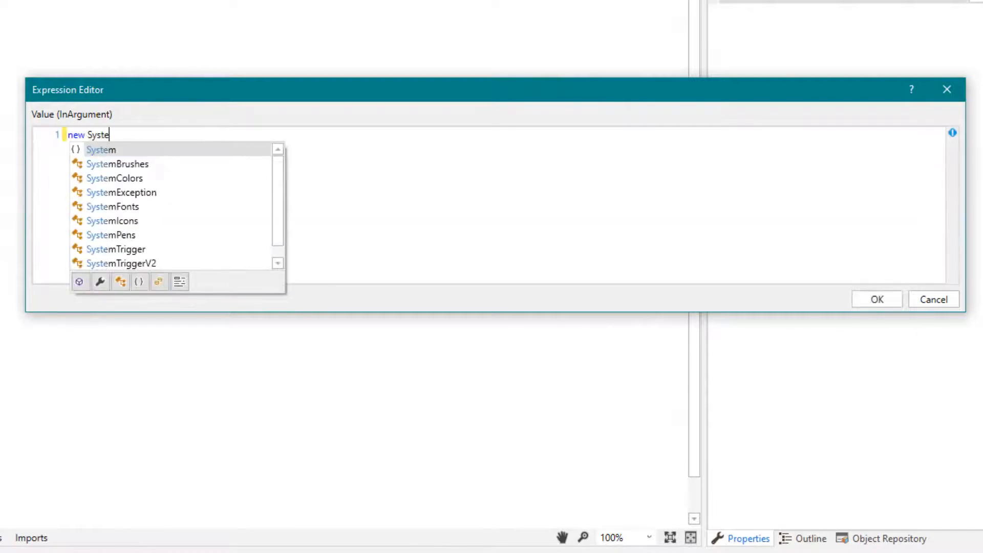
type(".Net.NetworkCredential")
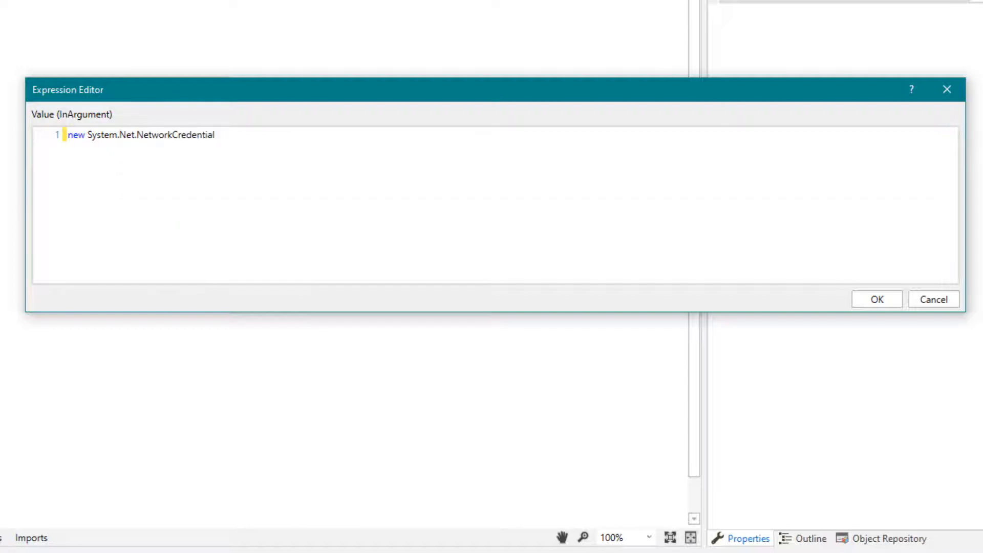
type("(string.empty,")
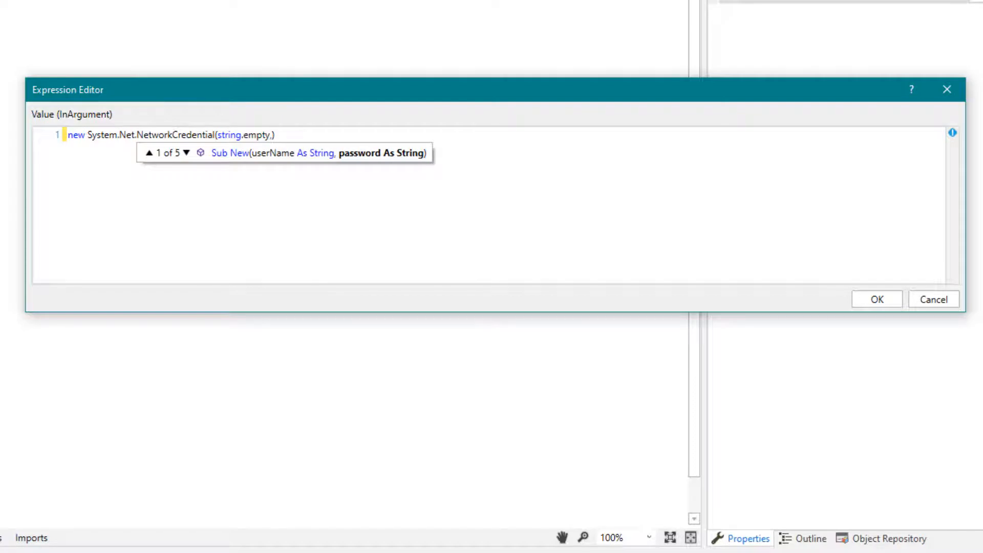
type("CredPassword")
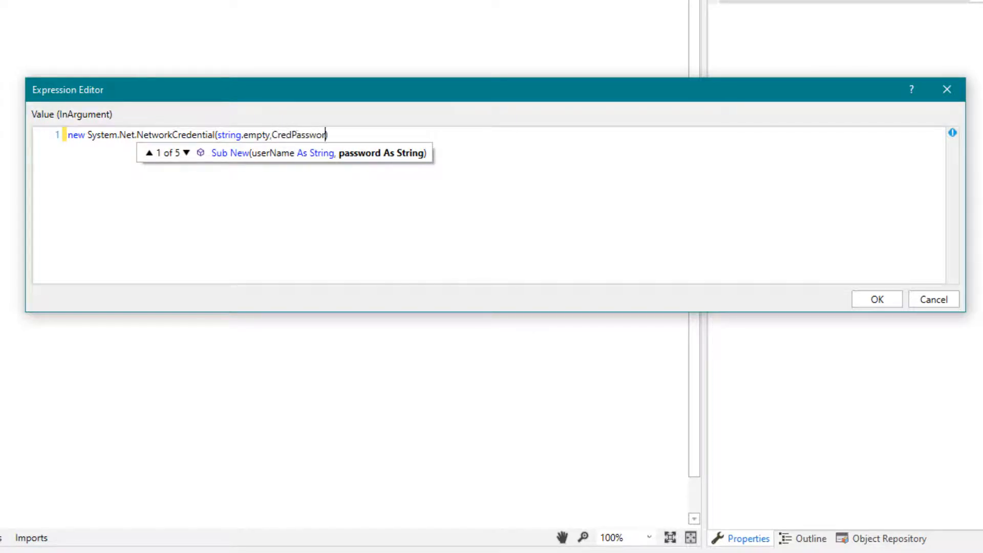
type(").Password")
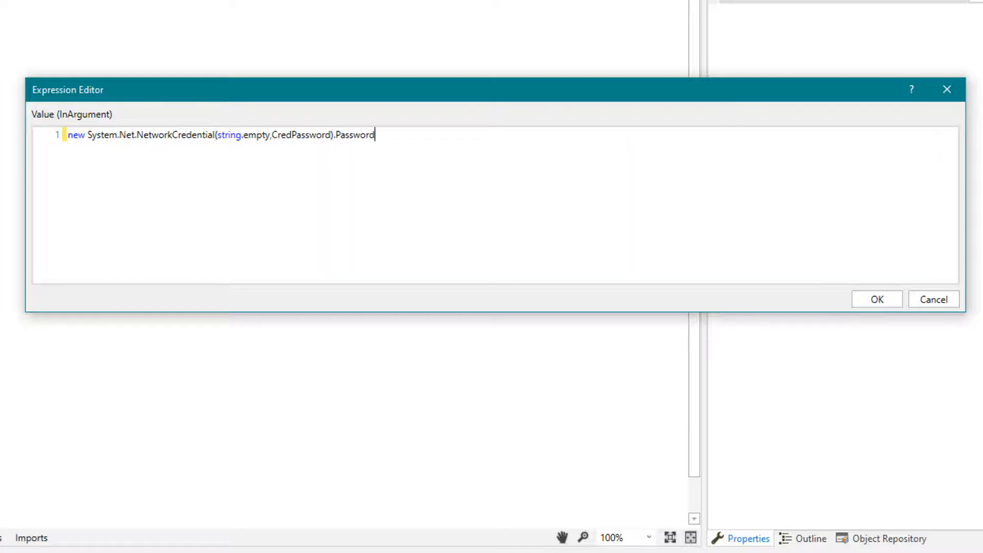
mouse_move(360, 275)
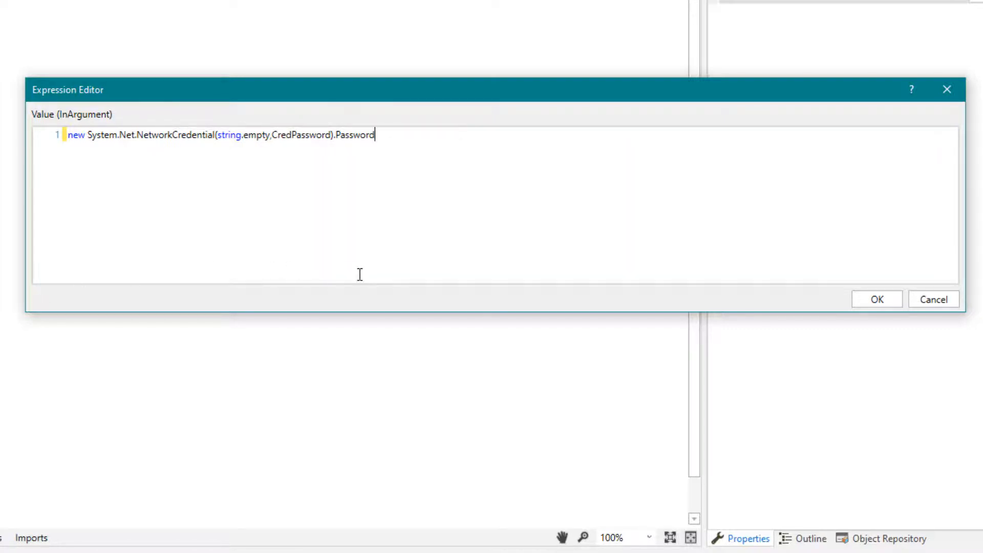
mouse_move(656, 252)
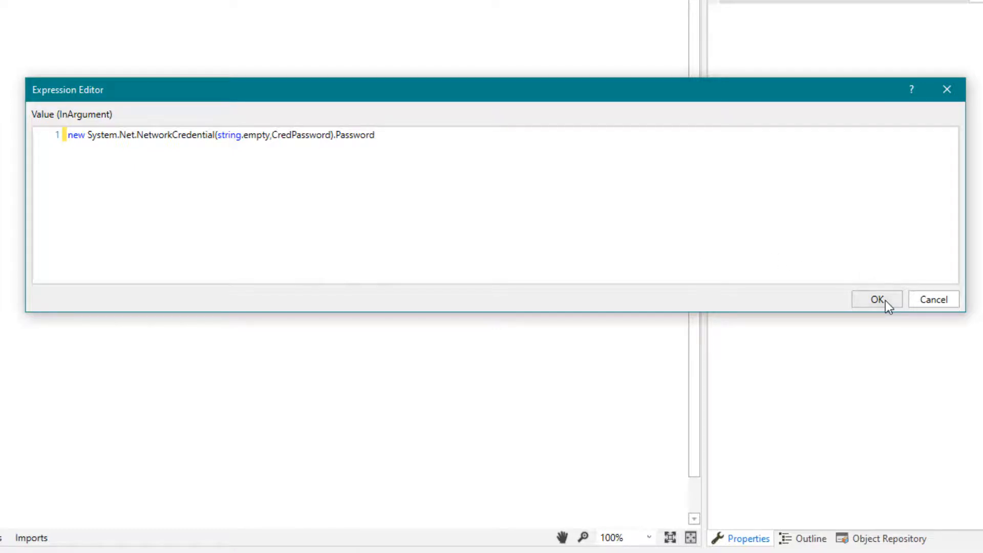
left_click(877, 300)
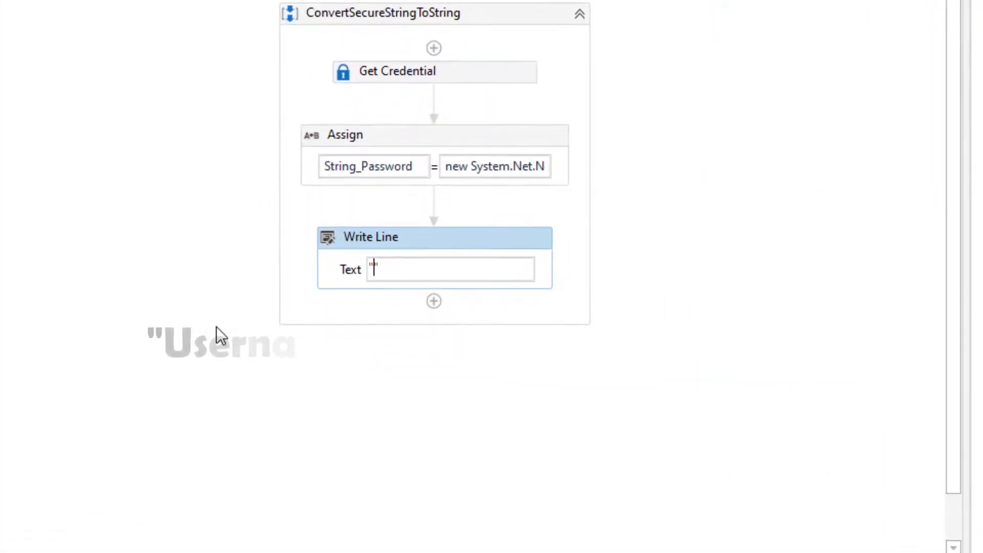
Set the first Write Line to "Username: " + CredUsername and start the second with "Password".
type("\"Username: \" + C")
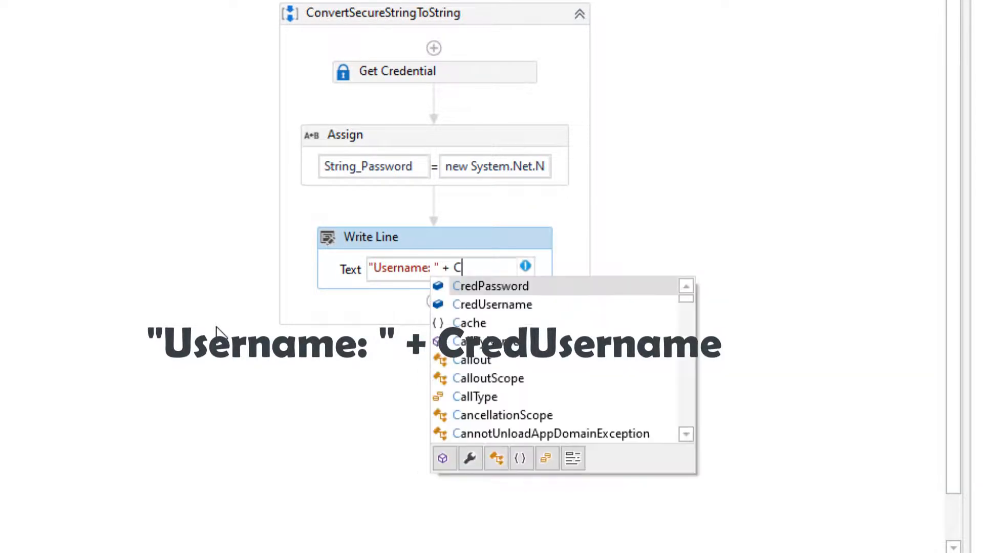
left_click(493, 304)
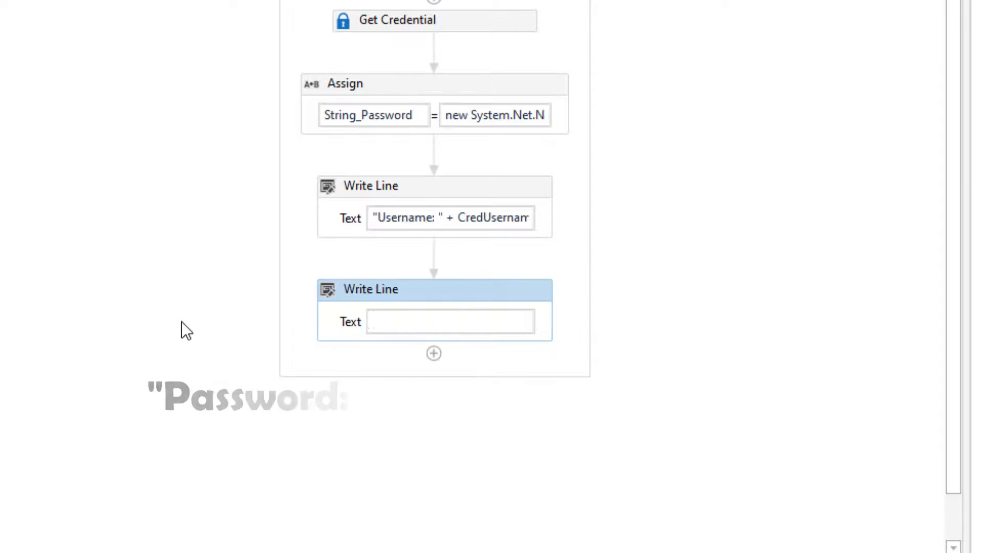
type("\"Passwor")
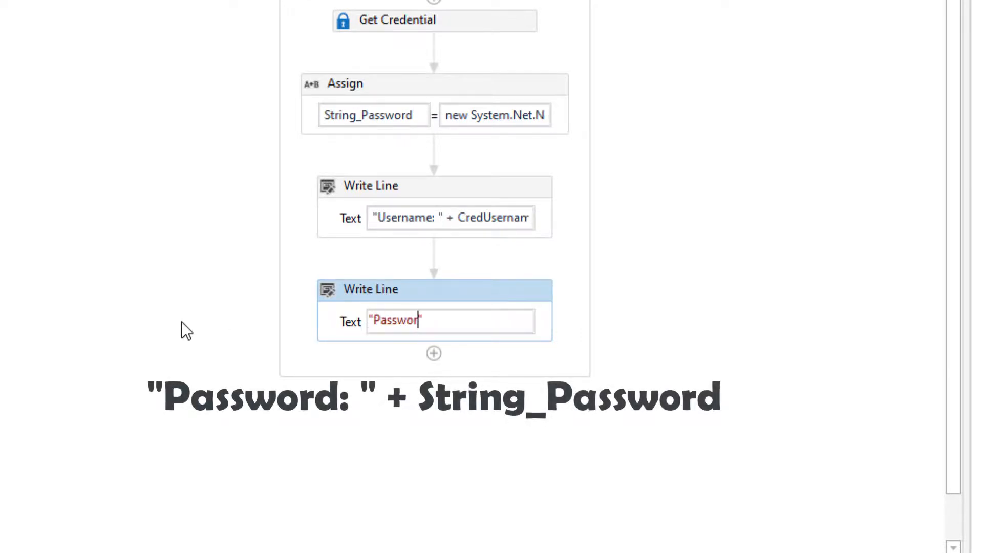